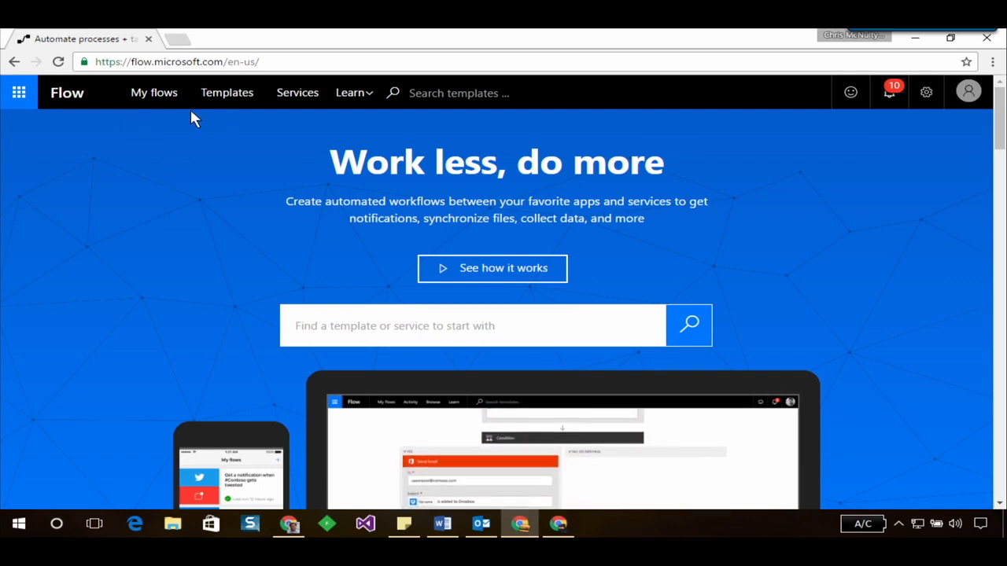
- Go to the My flows page to see existing flows with their on/off states
{"action": "left_click", "coordinate": [154, 92]}
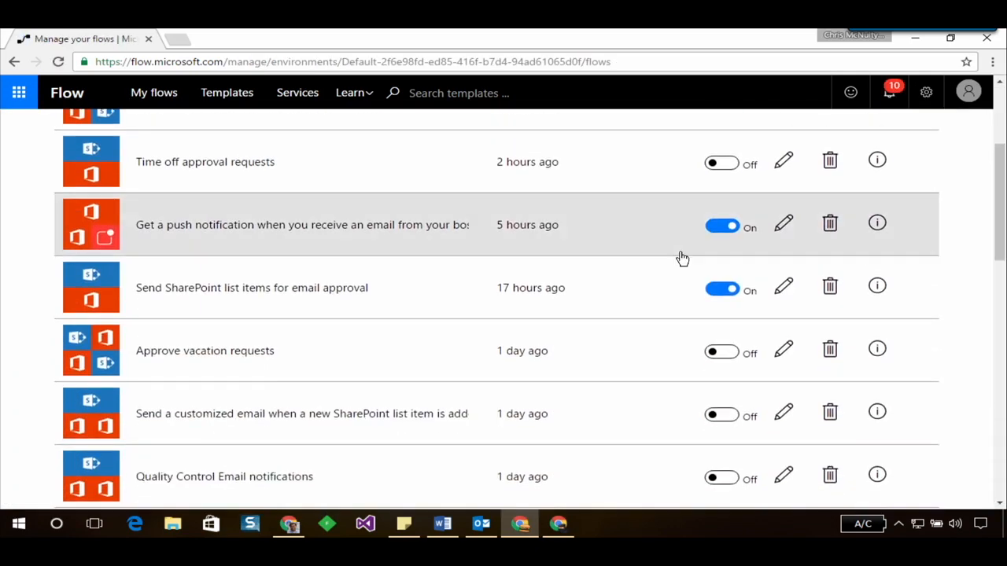
{"action": "scroll", "scroll_direction": "up", "scroll_amount": 3}
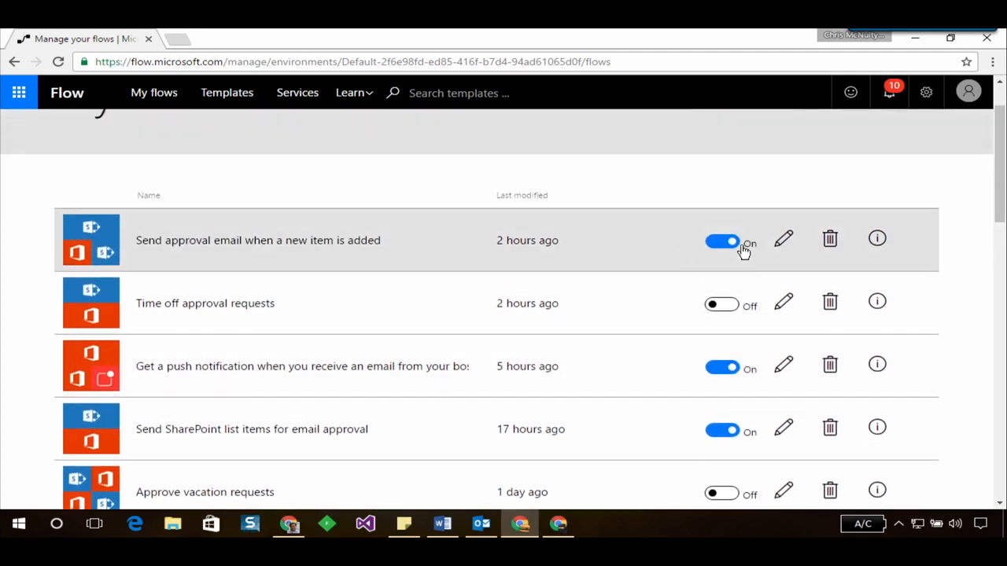
{"action": "mouse_move", "coordinate": [784, 239]}
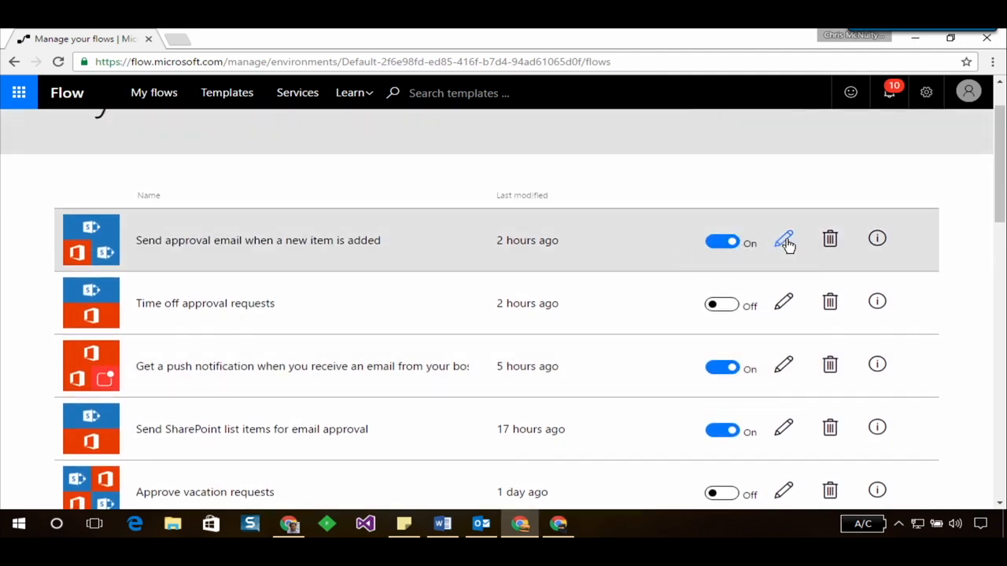
{"action": "mouse_move", "coordinate": [877, 240]}
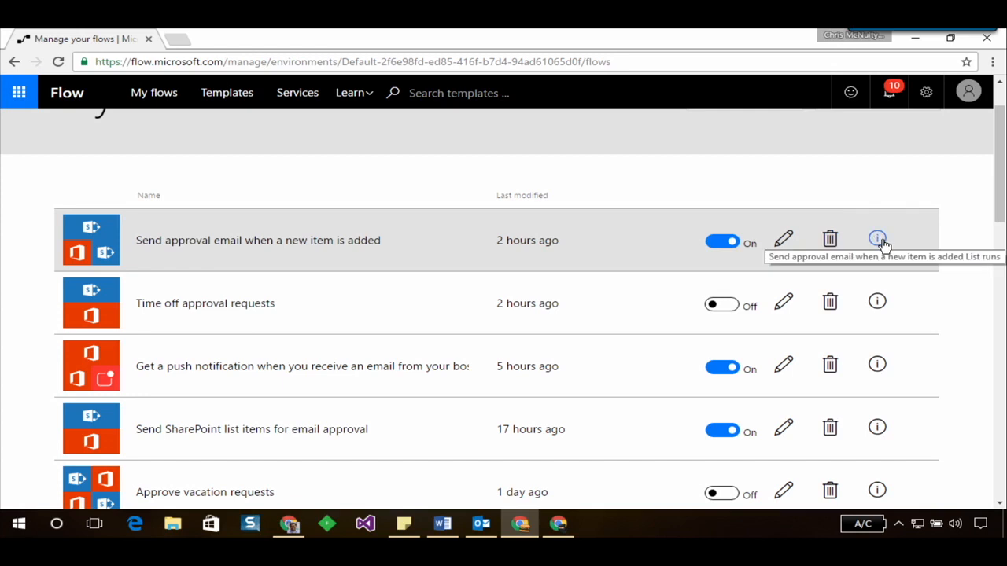
{"action": "mouse_move", "coordinate": [493, 314]}
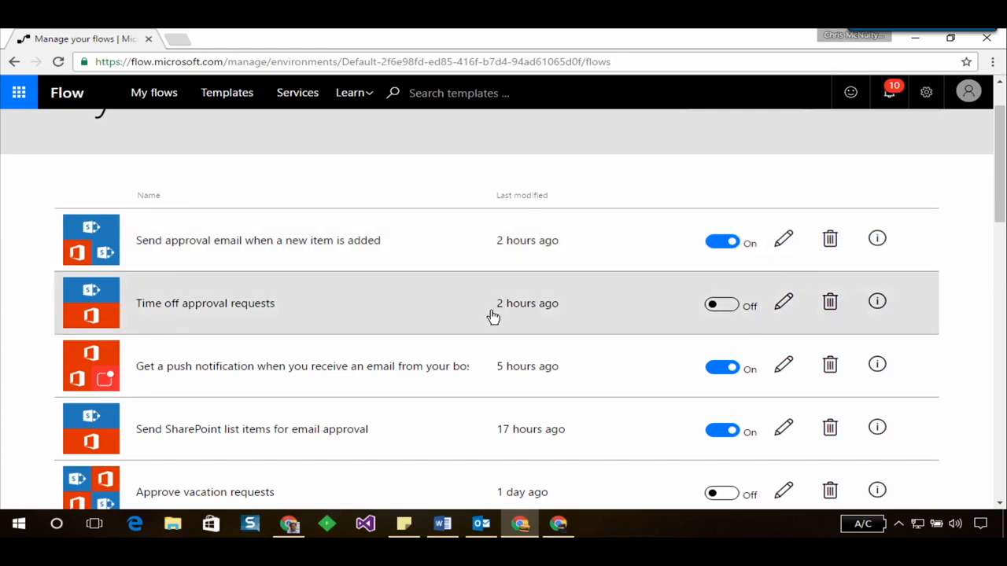
{"action": "mouse_move", "coordinate": [494, 365]}
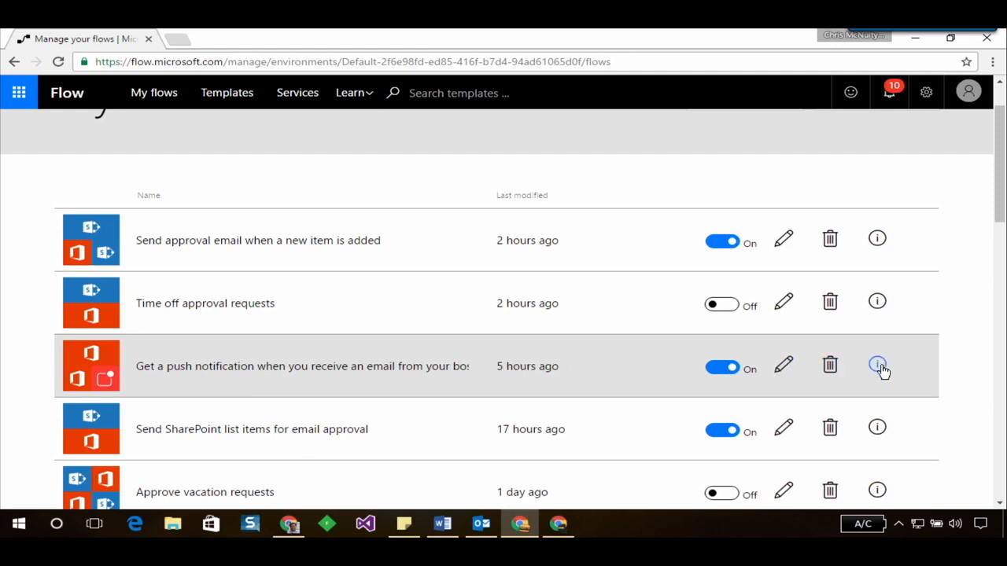
- Show the run history of the 'Get a push notification…' flow
{"action": "left_click", "coordinate": [877, 365]}
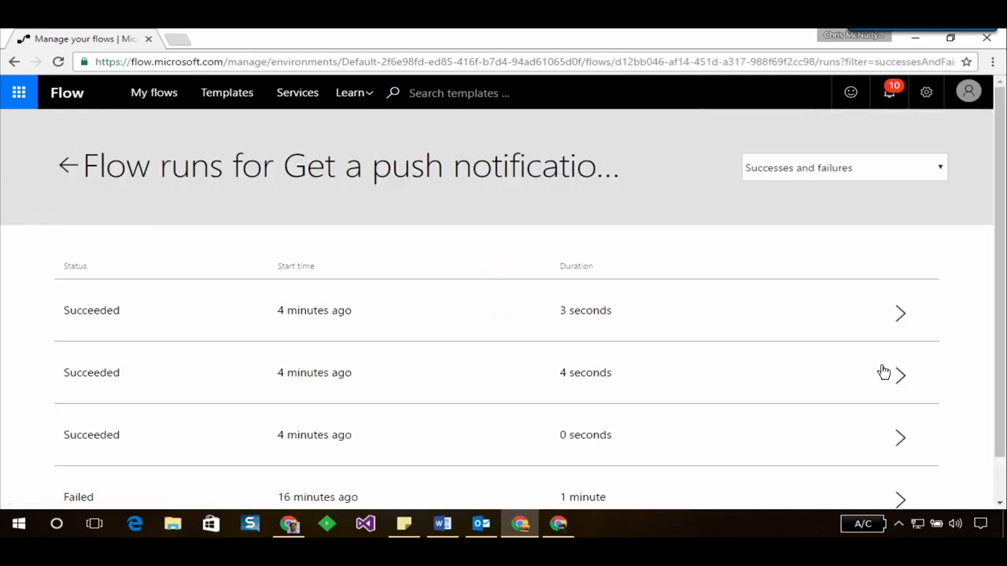
{"action": "mouse_move", "coordinate": [469, 250]}
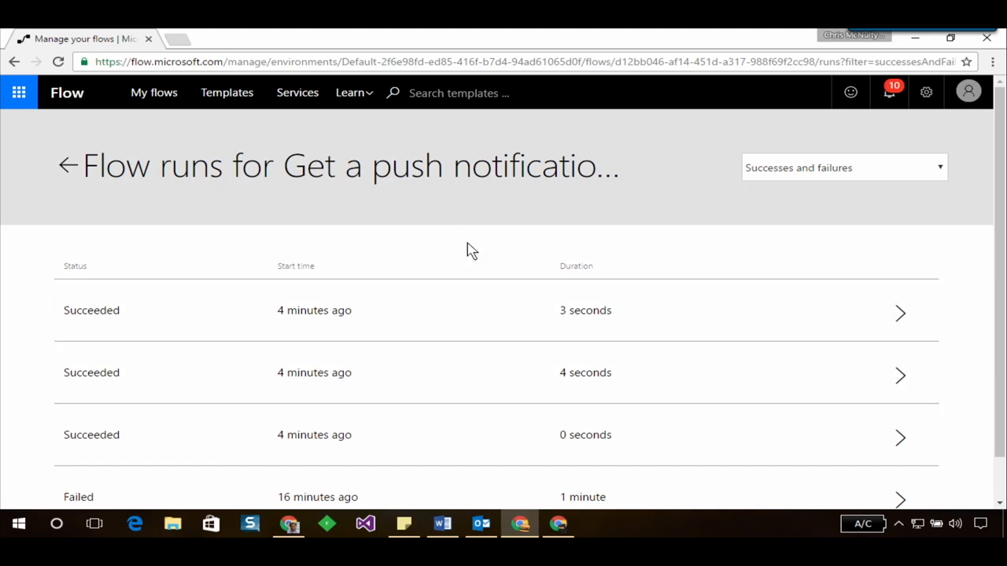
{"action": "mouse_move", "coordinate": [393, 297]}
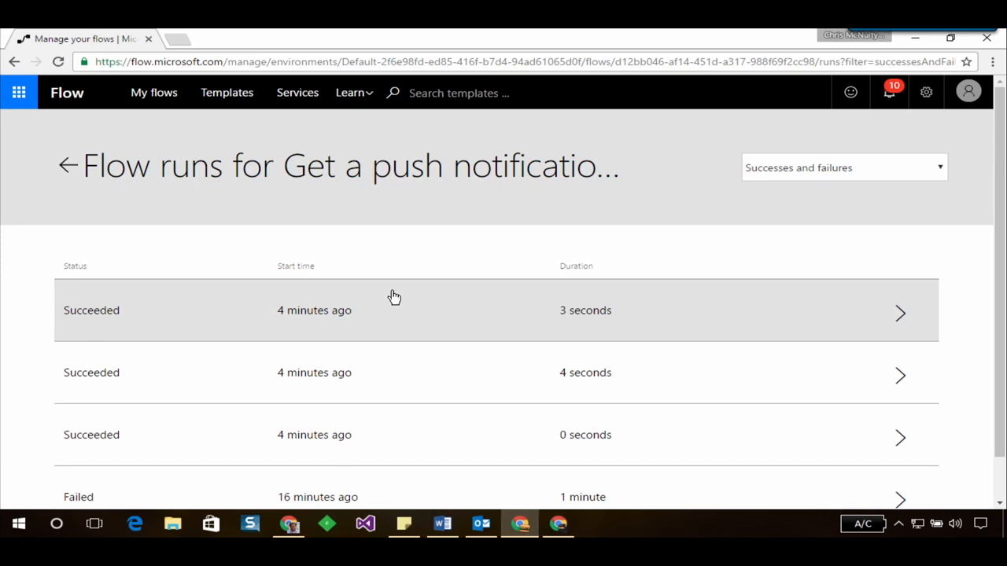
{"action": "mouse_move", "coordinate": [768, 311]}
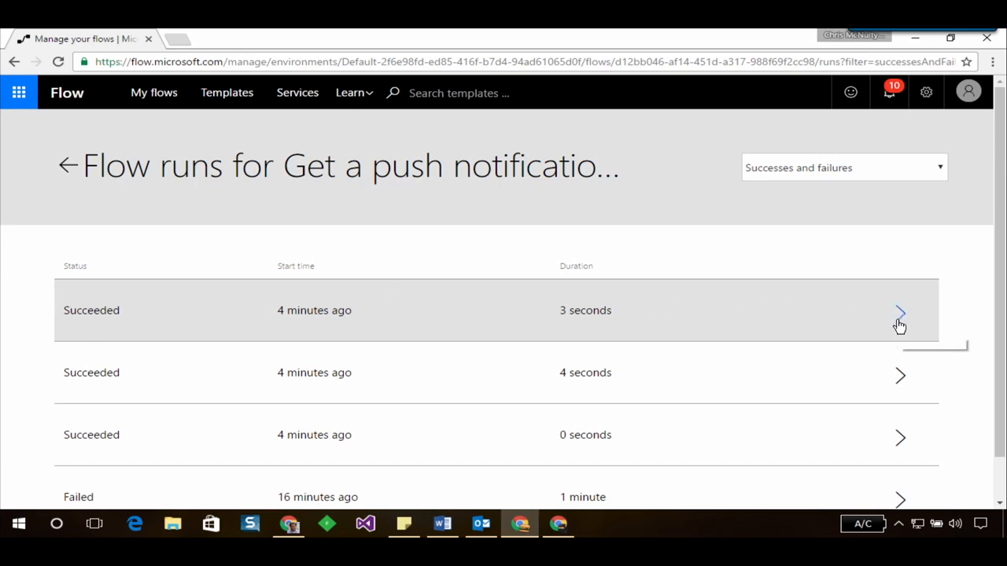
{"action": "mouse_move", "coordinate": [900, 315]}
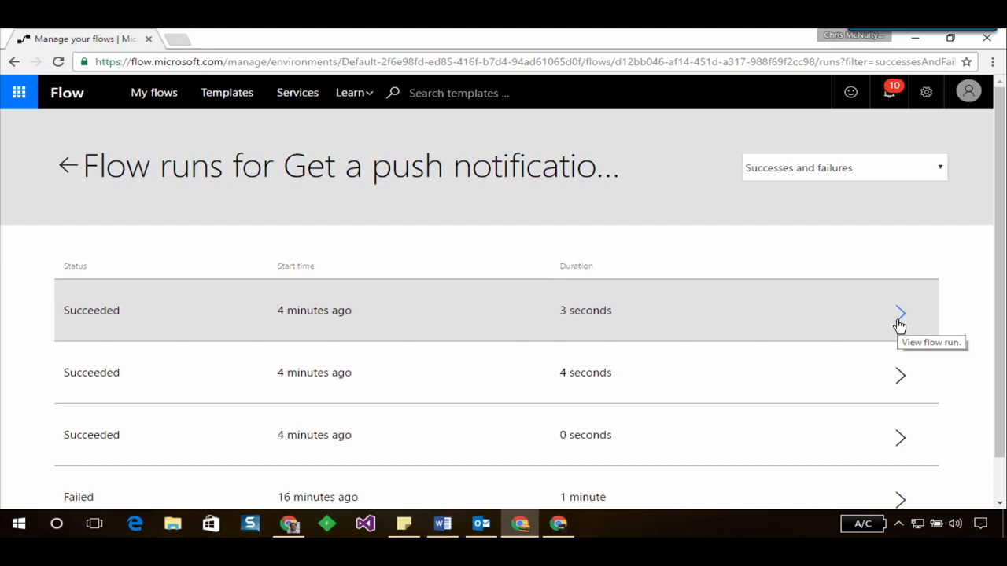
- Expand the top Succeeded run and review each step down to Send a push notification
{"action": "left_click", "coordinate": [899, 310]}
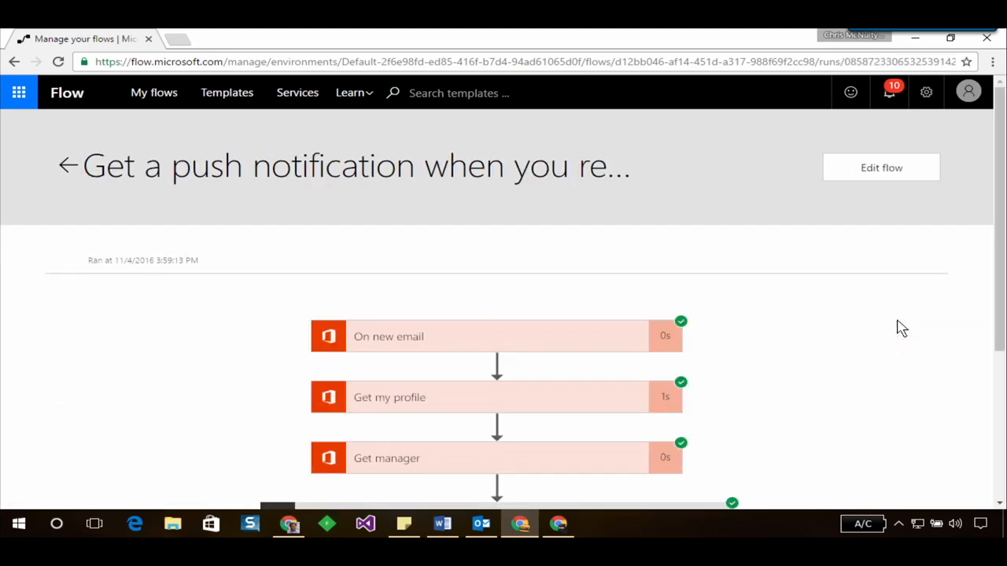
{"action": "mouse_move", "coordinate": [811, 303]}
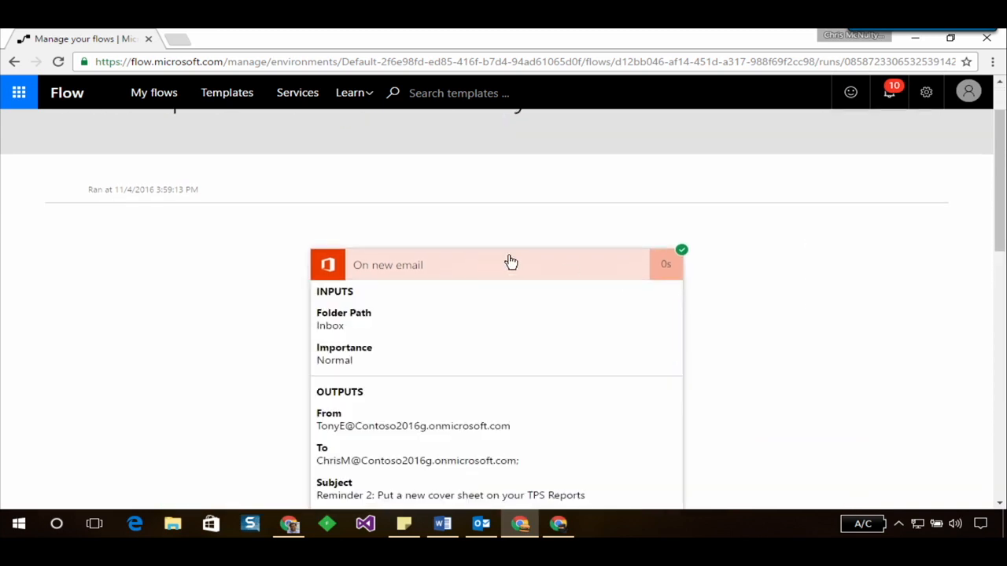
{"action": "scroll", "scroll_direction": "down", "scroll_amount": 3}
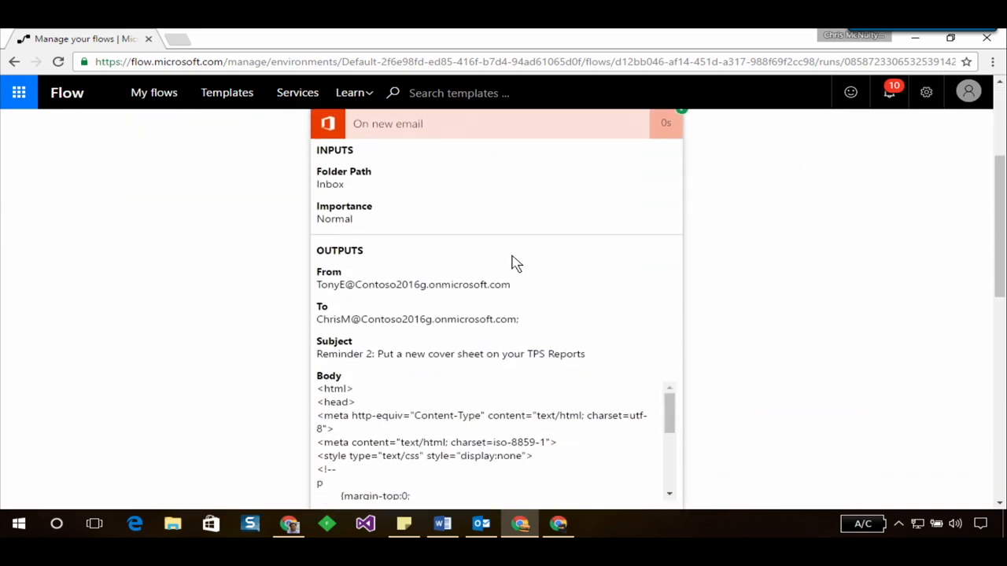
{"action": "scroll", "scroll_direction": "down", "scroll_amount": 3}
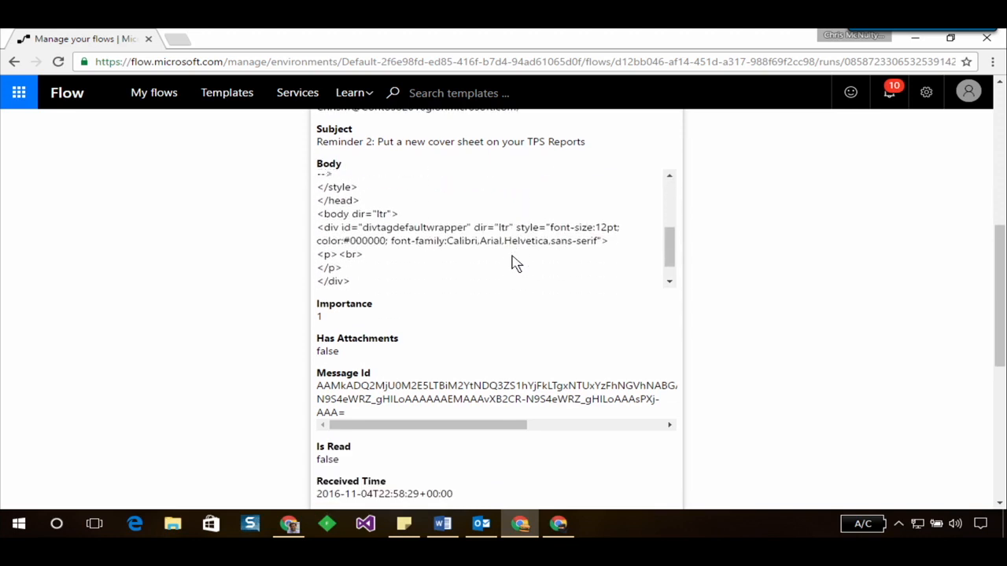
{"action": "scroll", "scroll_direction": "down", "scroll_amount": 3}
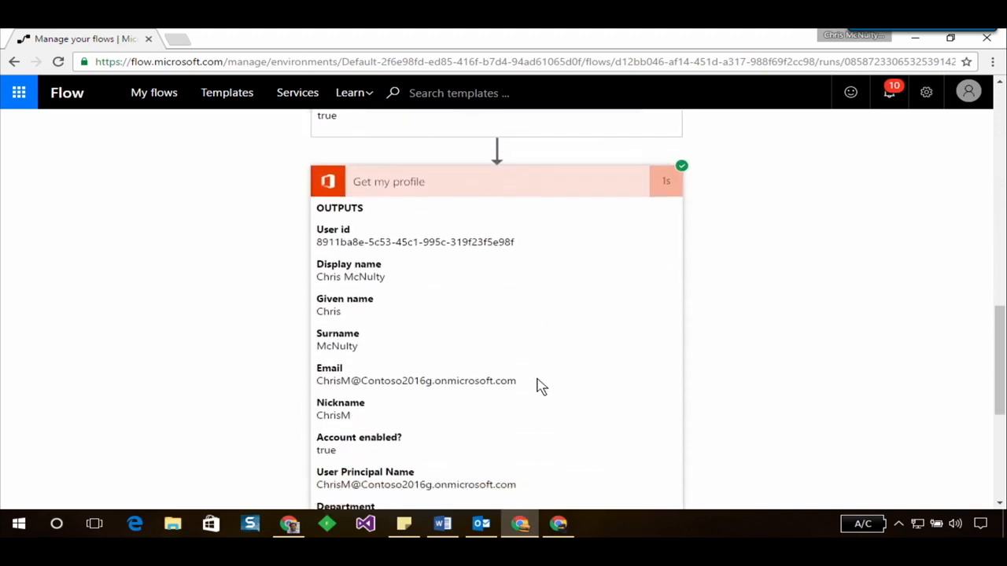
{"action": "scroll", "scroll_direction": "down", "scroll_amount": 3}
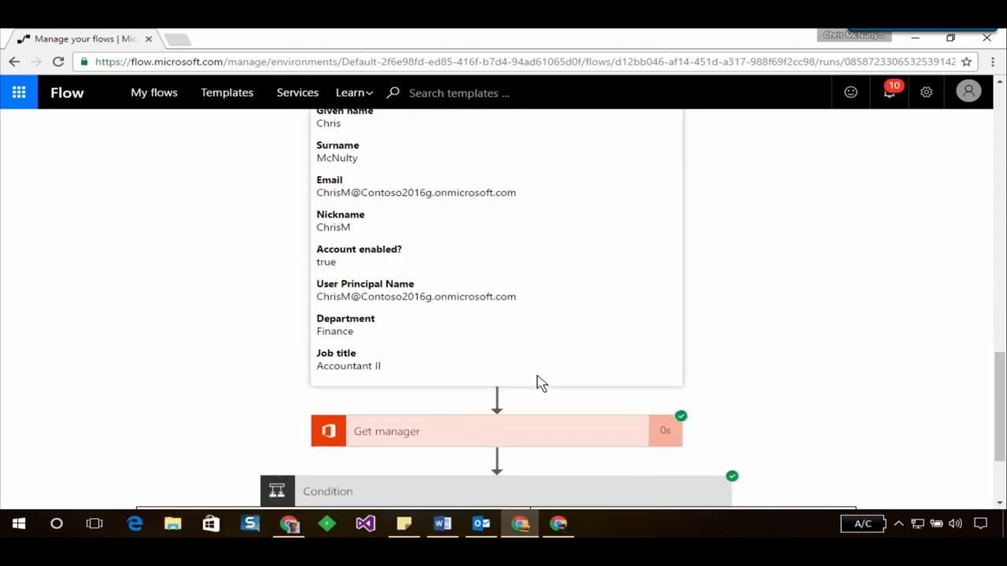
{"action": "scroll", "scroll_direction": "down", "scroll_amount": 3}
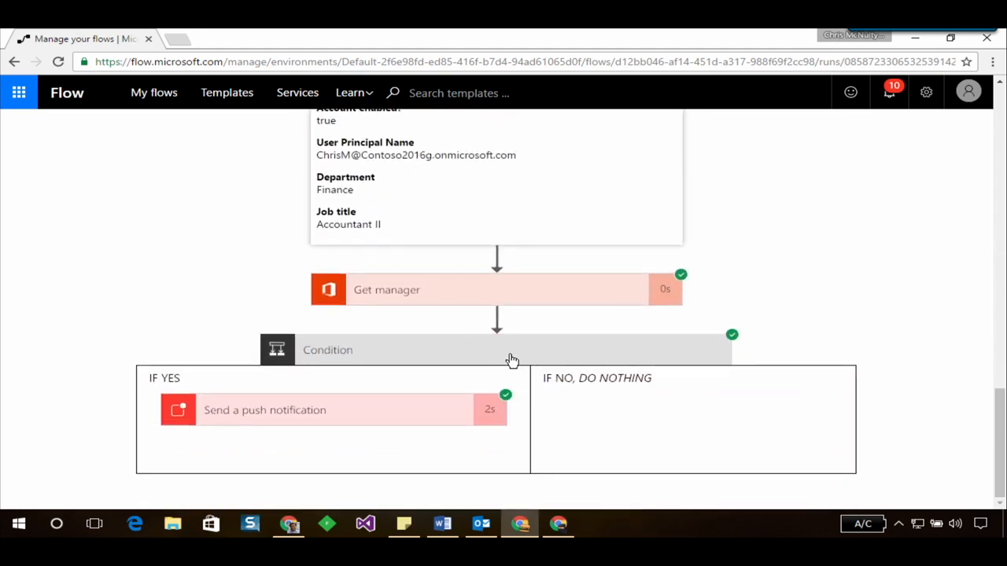
{"action": "mouse_move", "coordinate": [533, 358]}
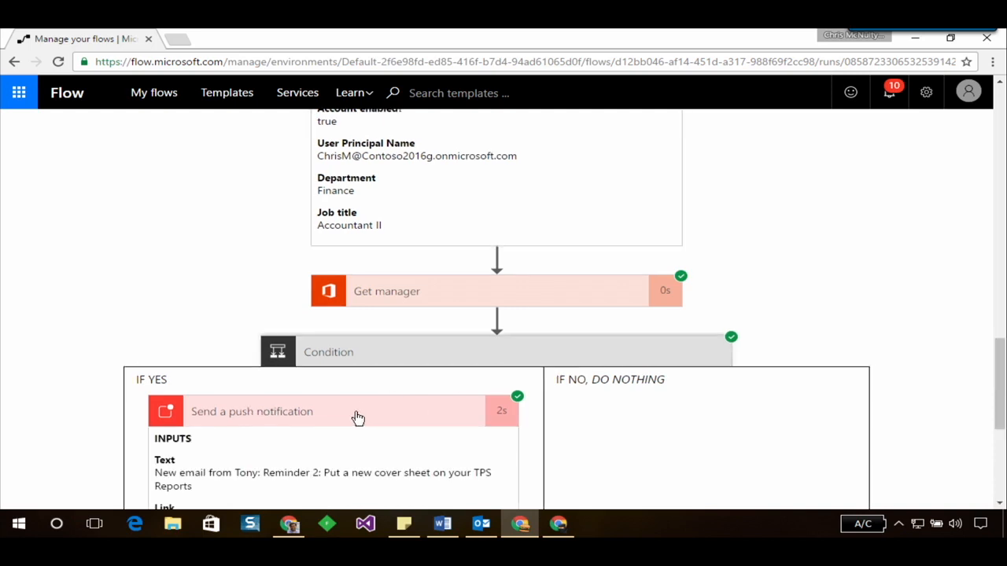
{"action": "scroll", "scroll_direction": "down", "scroll_amount": 3}
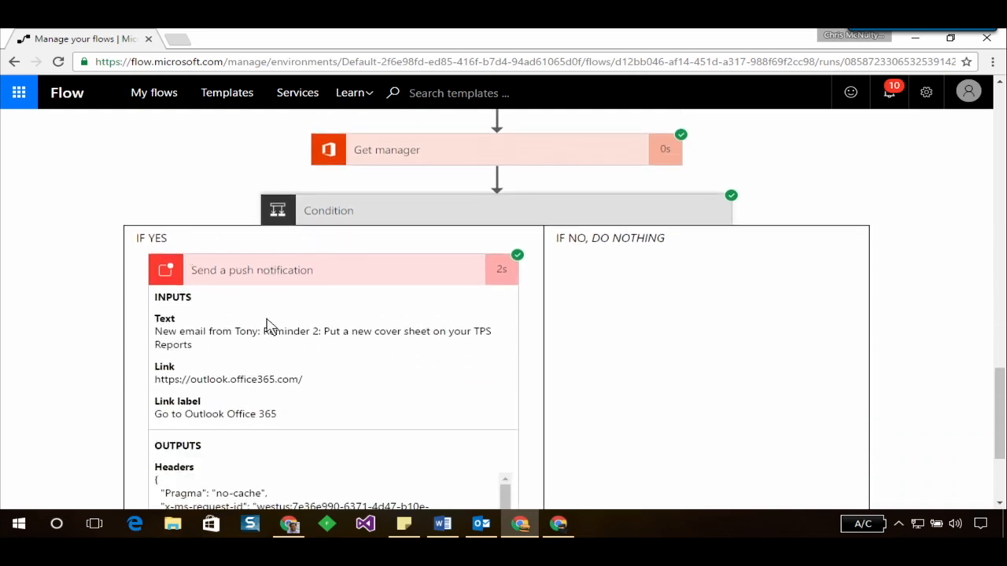
{"action": "mouse_move", "coordinate": [253, 407]}
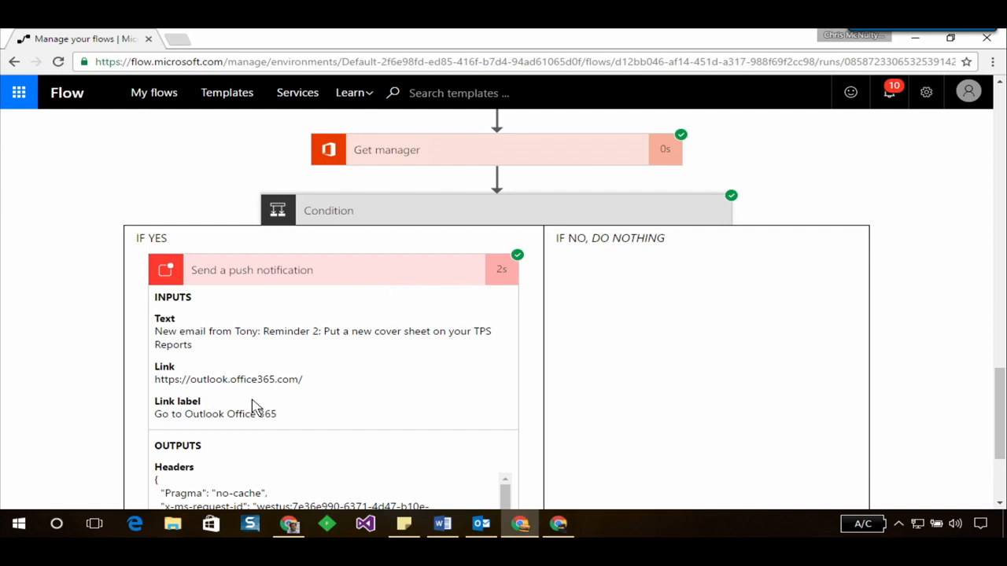
{"action": "mouse_move", "coordinate": [362, 346]}
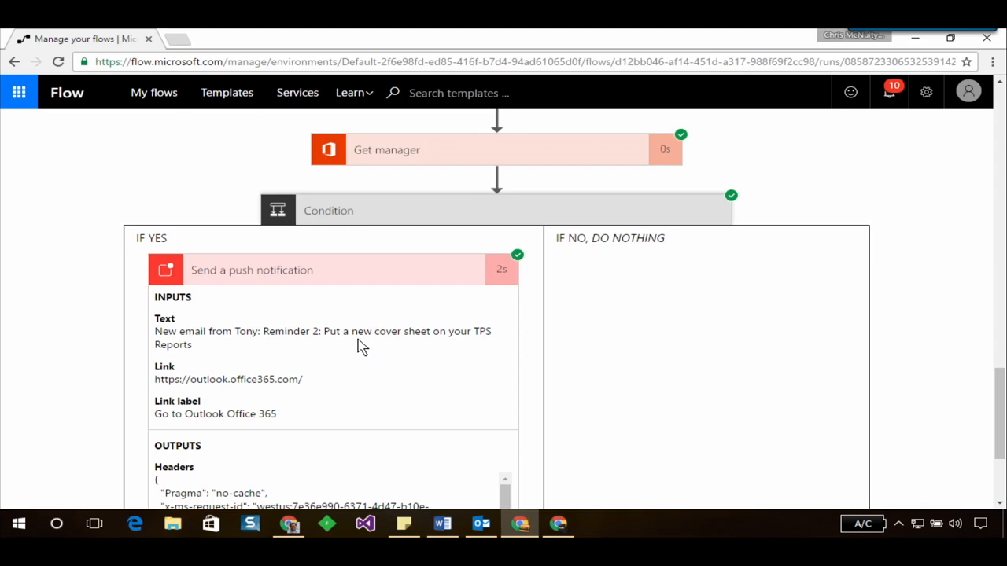
{"action": "mouse_move", "coordinate": [130, 116]}
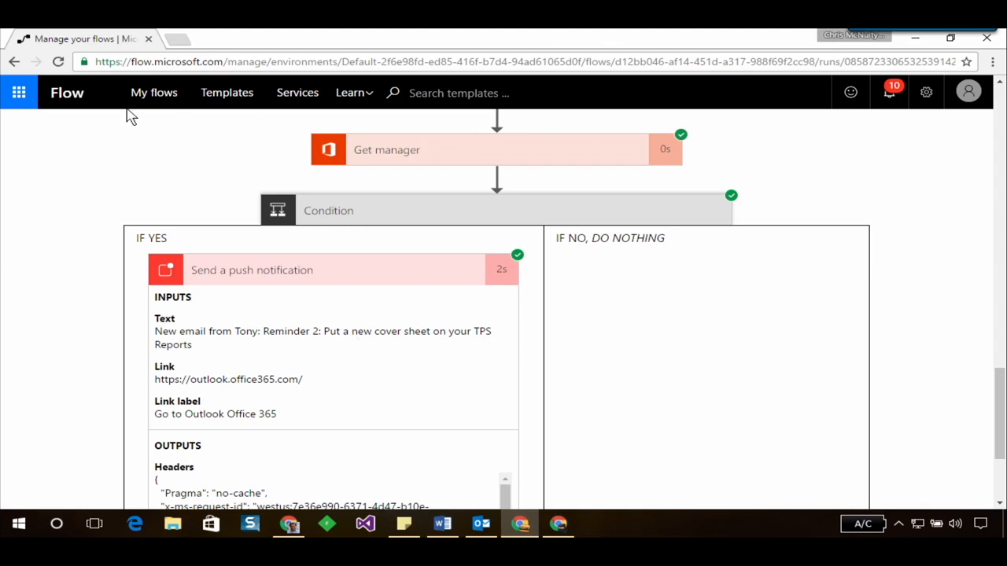
- On My flows, toggle the push notification flow off and on, then begin deleting it
{"action": "left_click", "coordinate": [154, 93]}
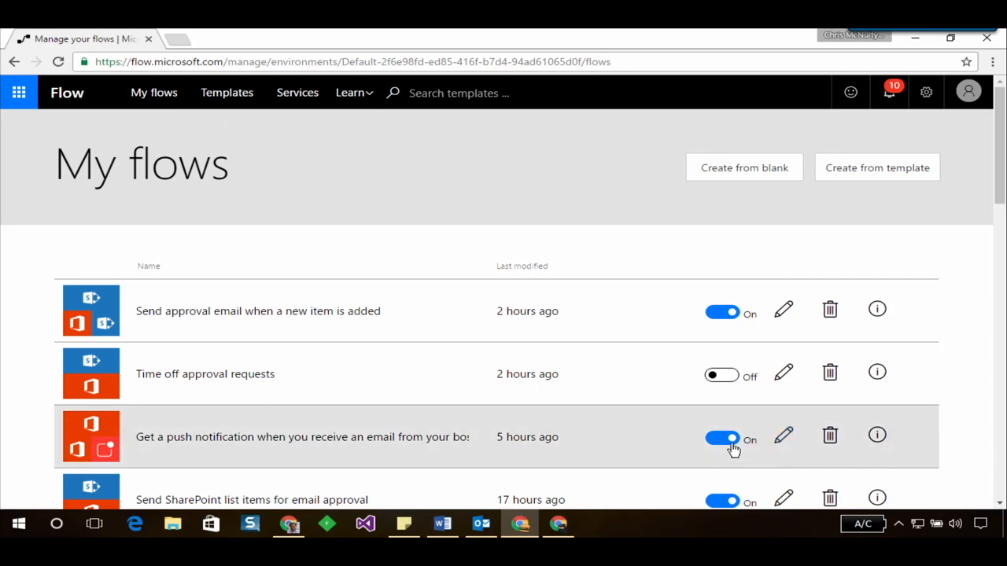
{"action": "left_click", "coordinate": [722, 438]}
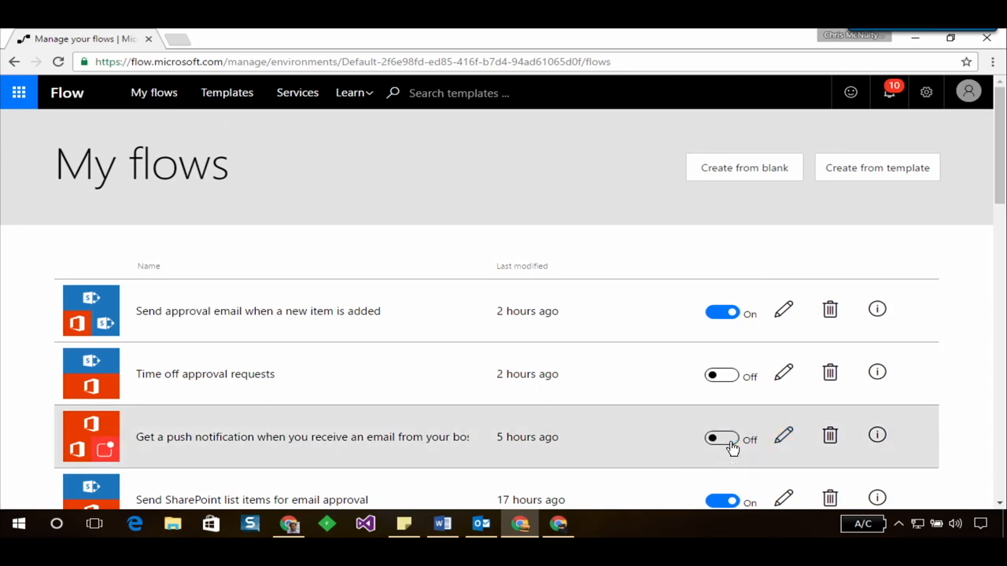
{"action": "left_click", "coordinate": [721, 439]}
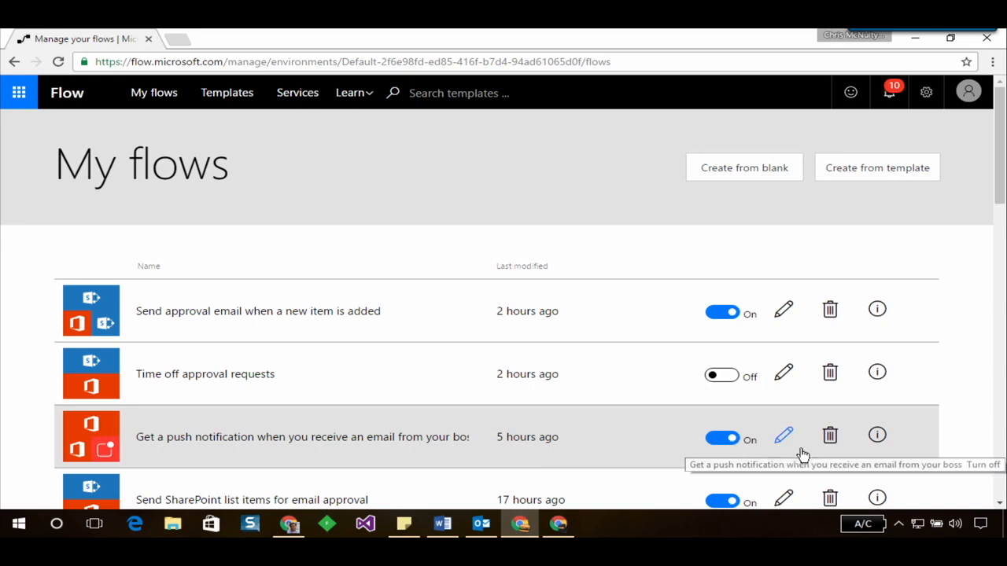
{"action": "left_click", "coordinate": [829, 436]}
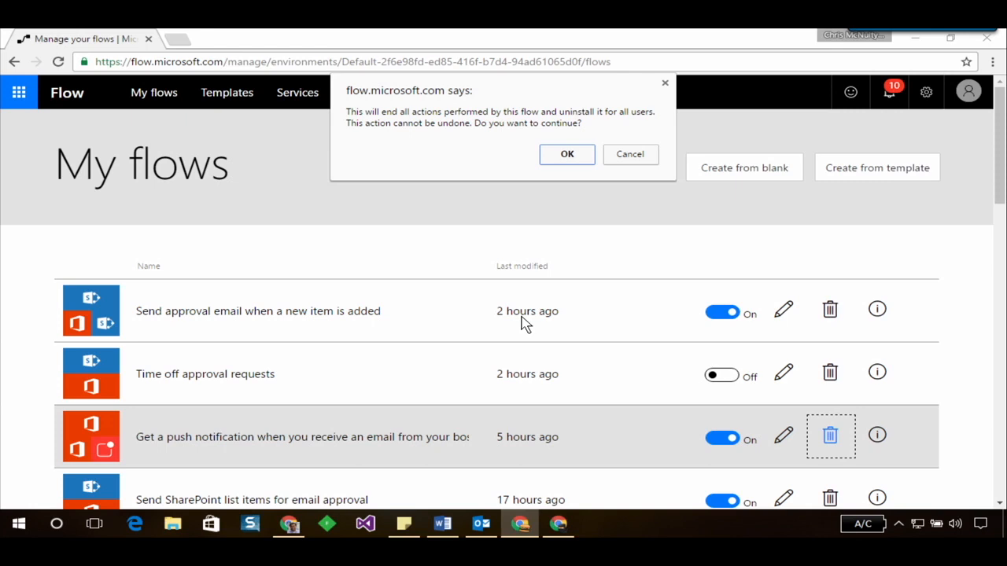
{"action": "mouse_move", "coordinate": [559, 165]}
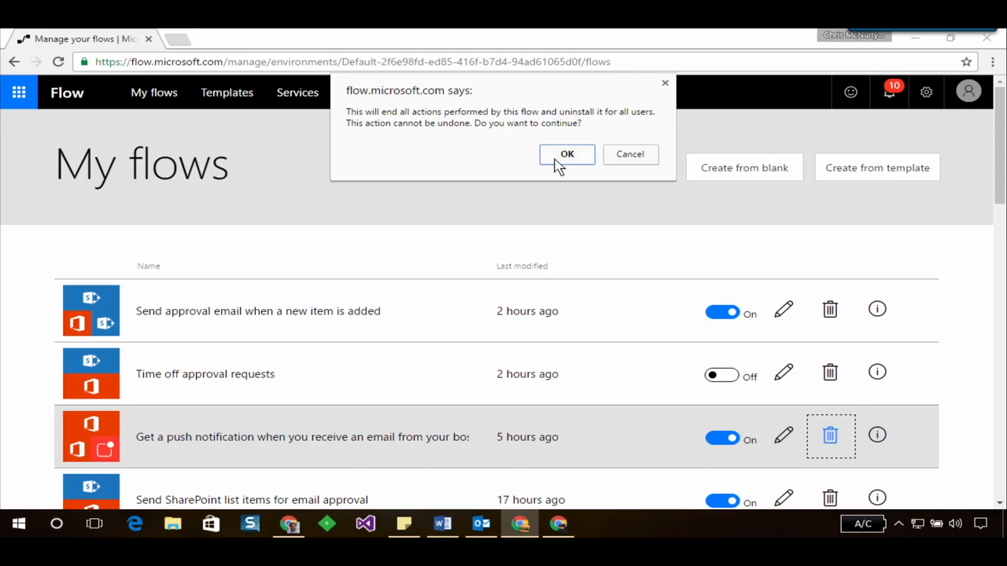